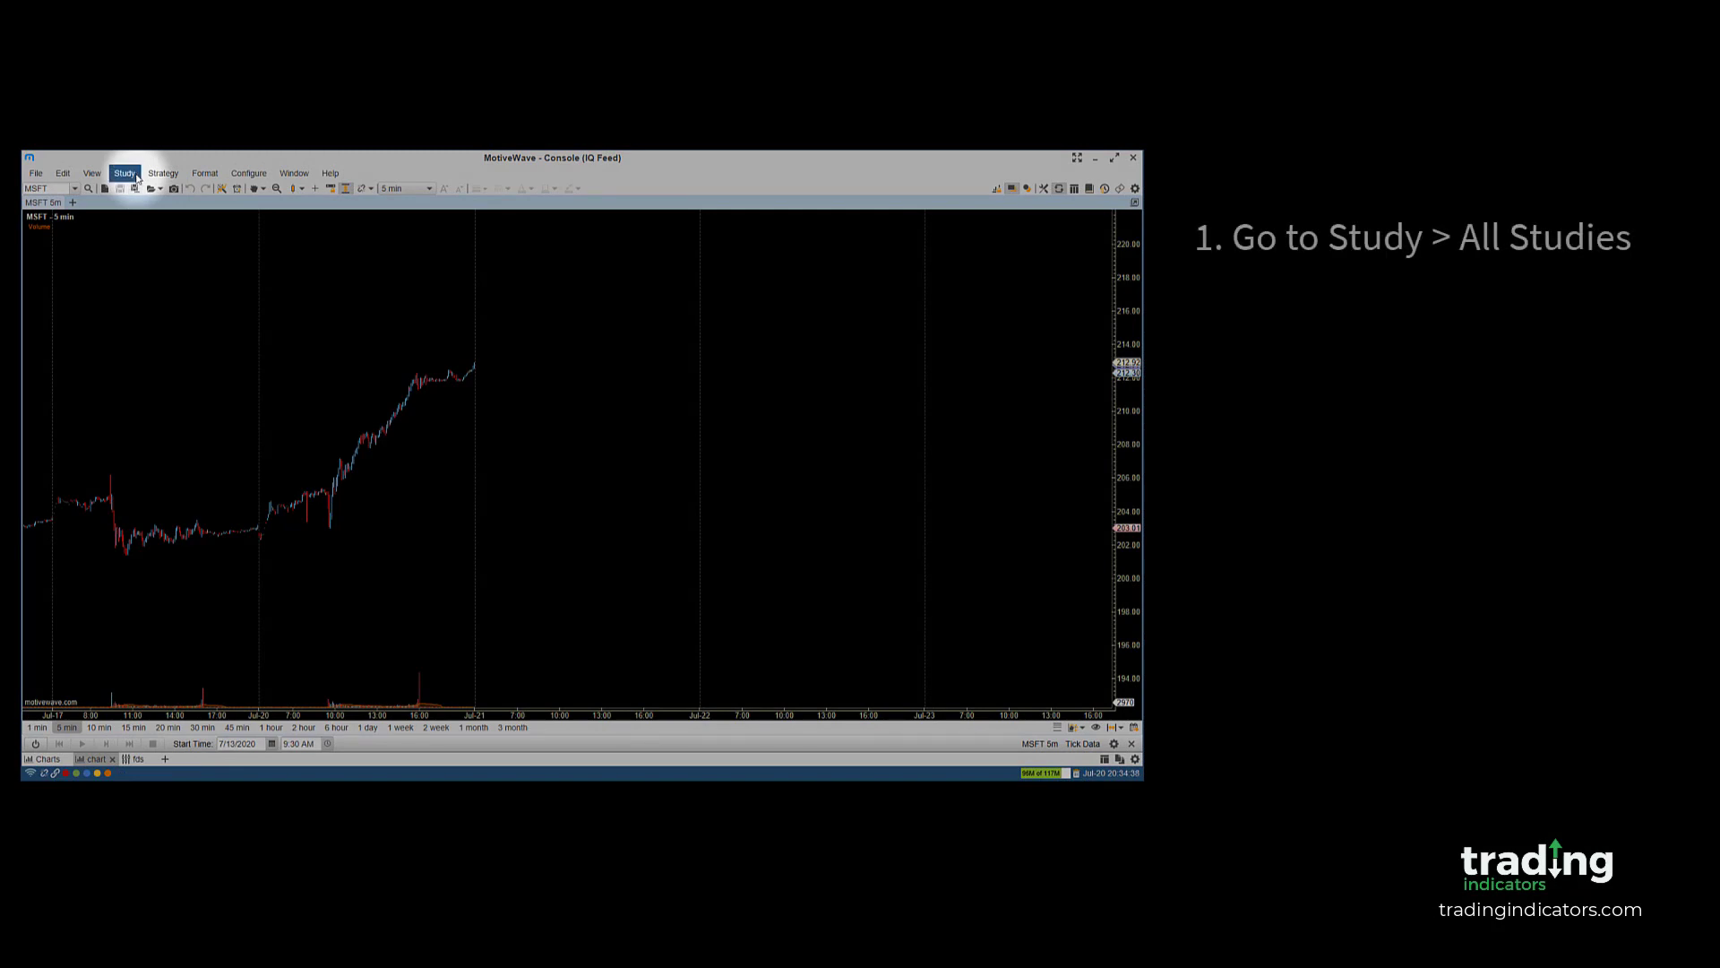
- Open the All Studies table from the Study menu
{"action": "left_click", "coordinate": [126, 172]}
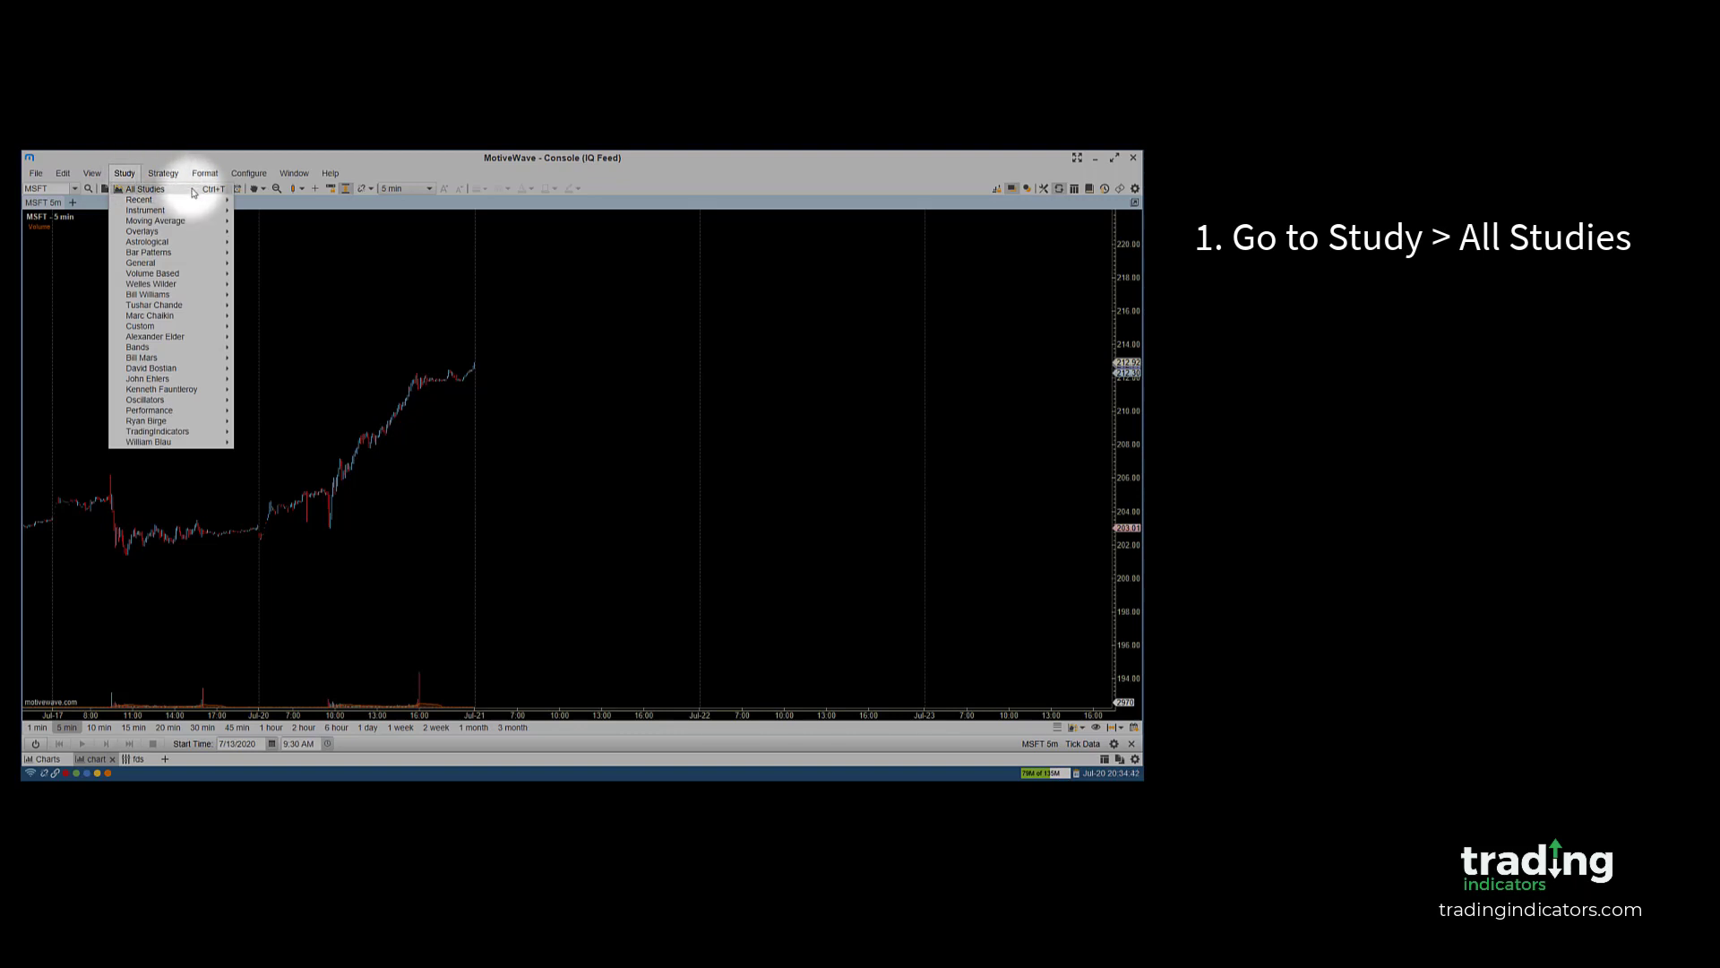
{"action": "left_click", "coordinate": [143, 188]}
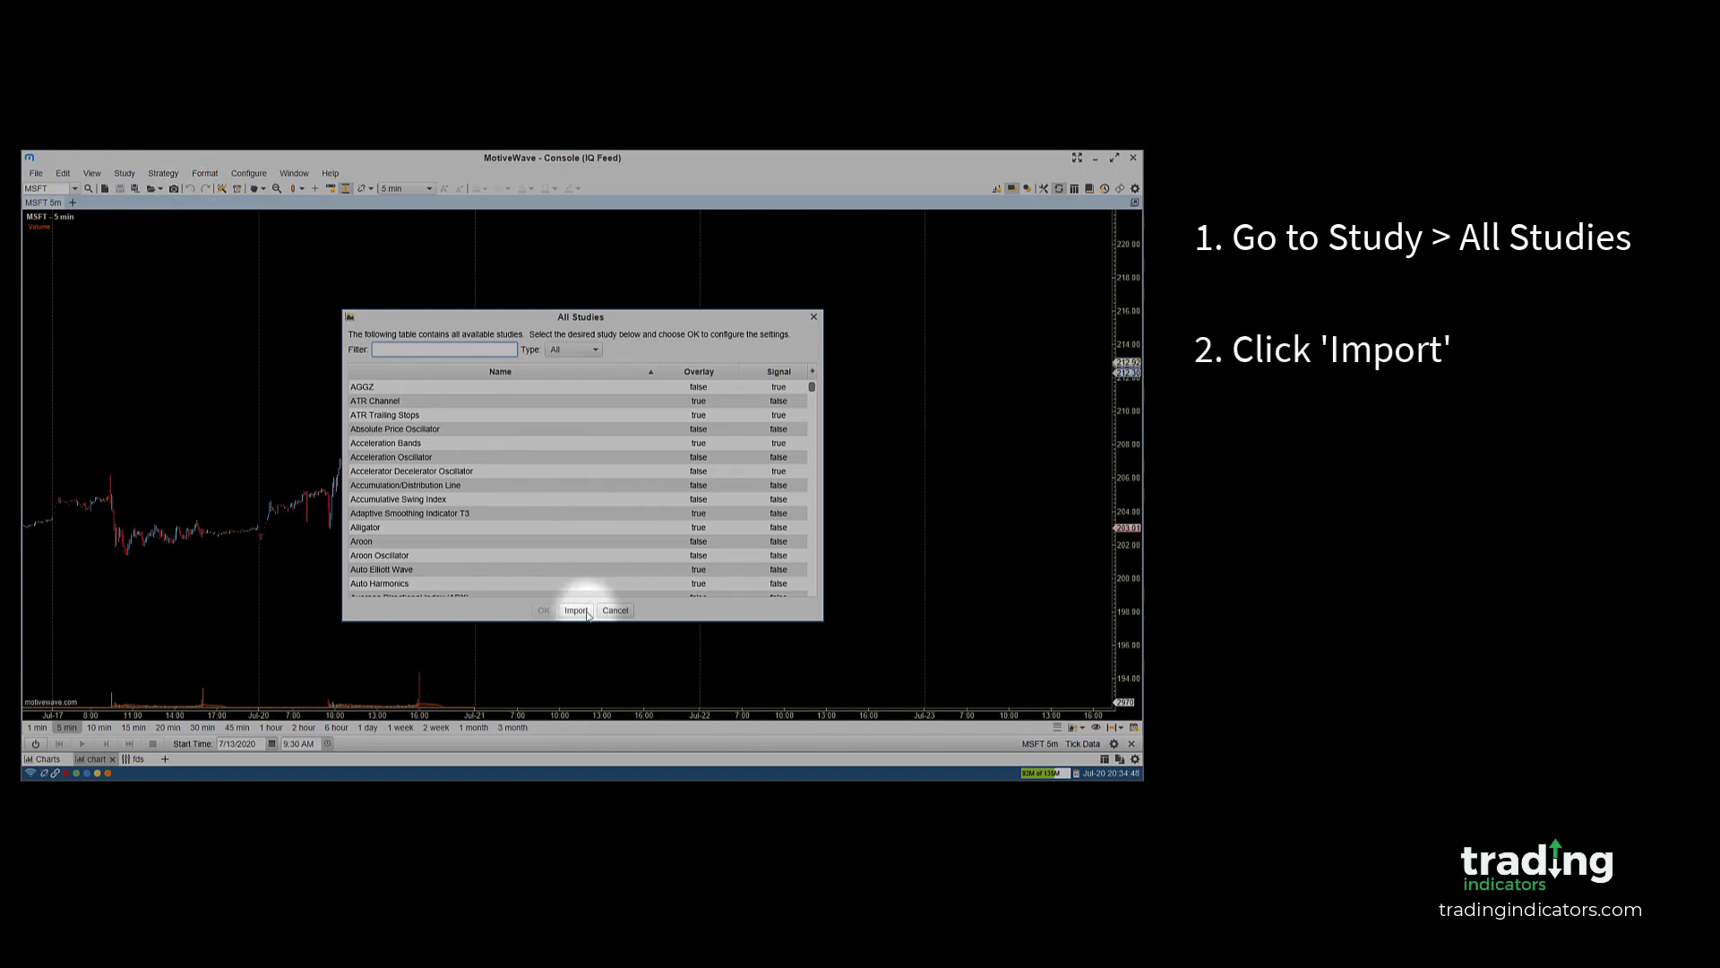
- Open the Import Studies/Strategies dialog from All Studies
{"action": "left_click", "coordinate": [577, 610]}
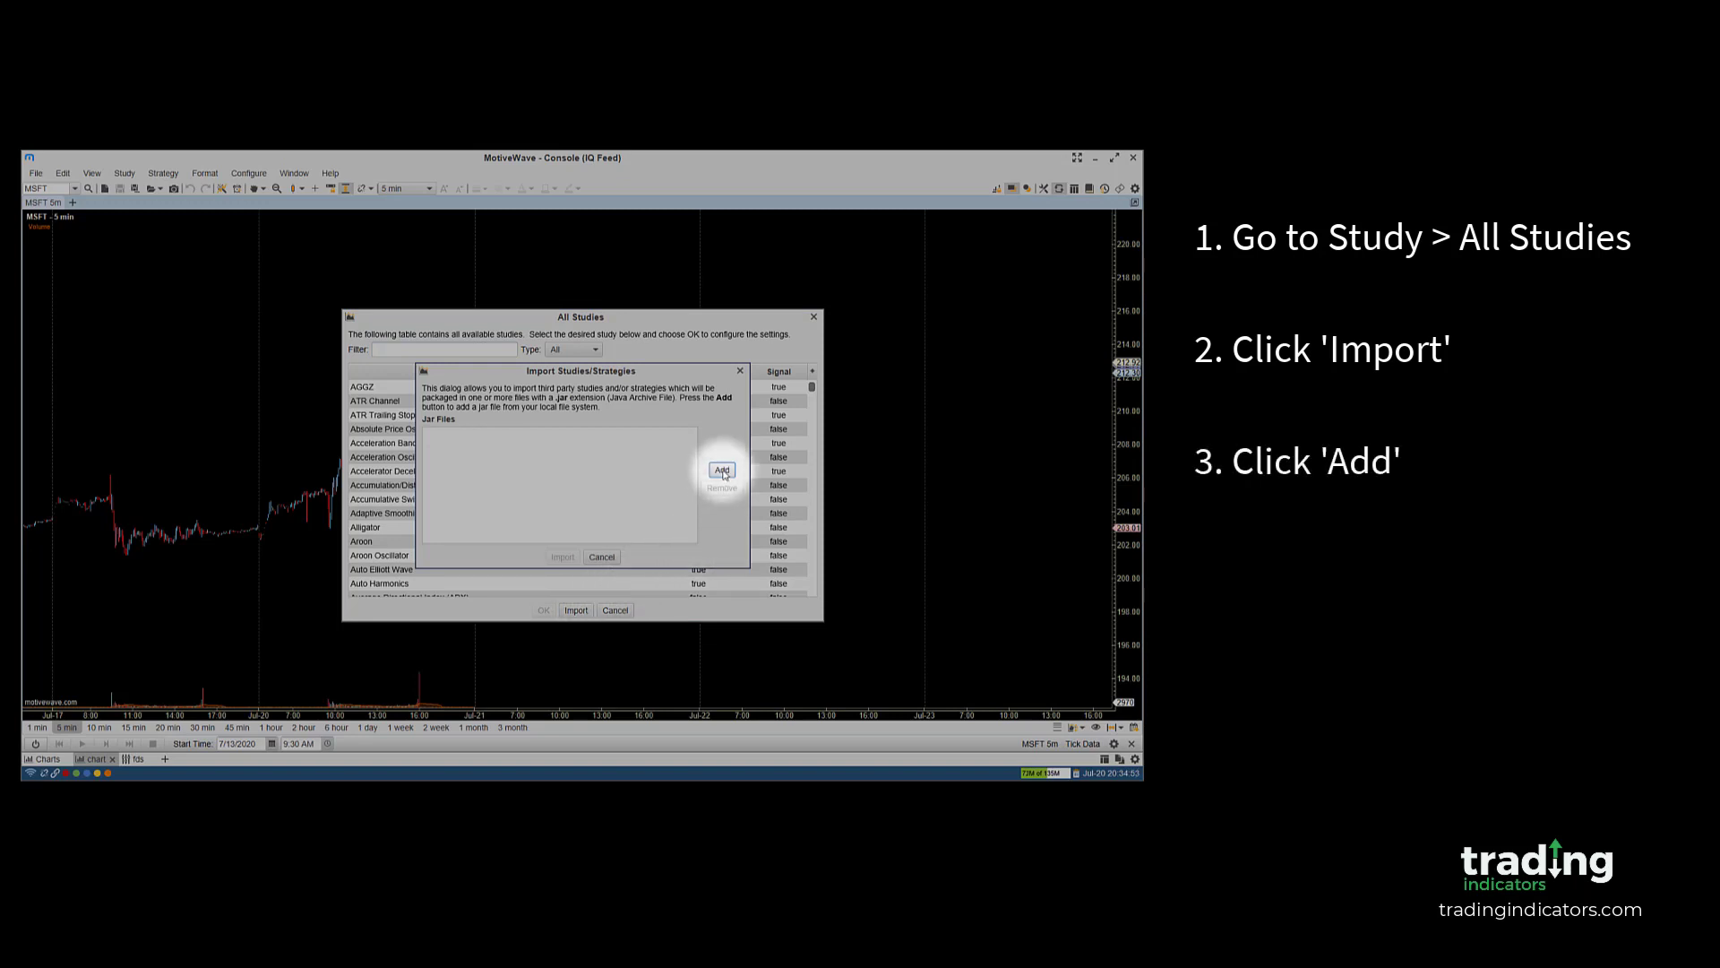
- Add BetterVWAP 2.0.jar to the import list and import it
{"action": "left_click", "coordinate": [720, 470]}
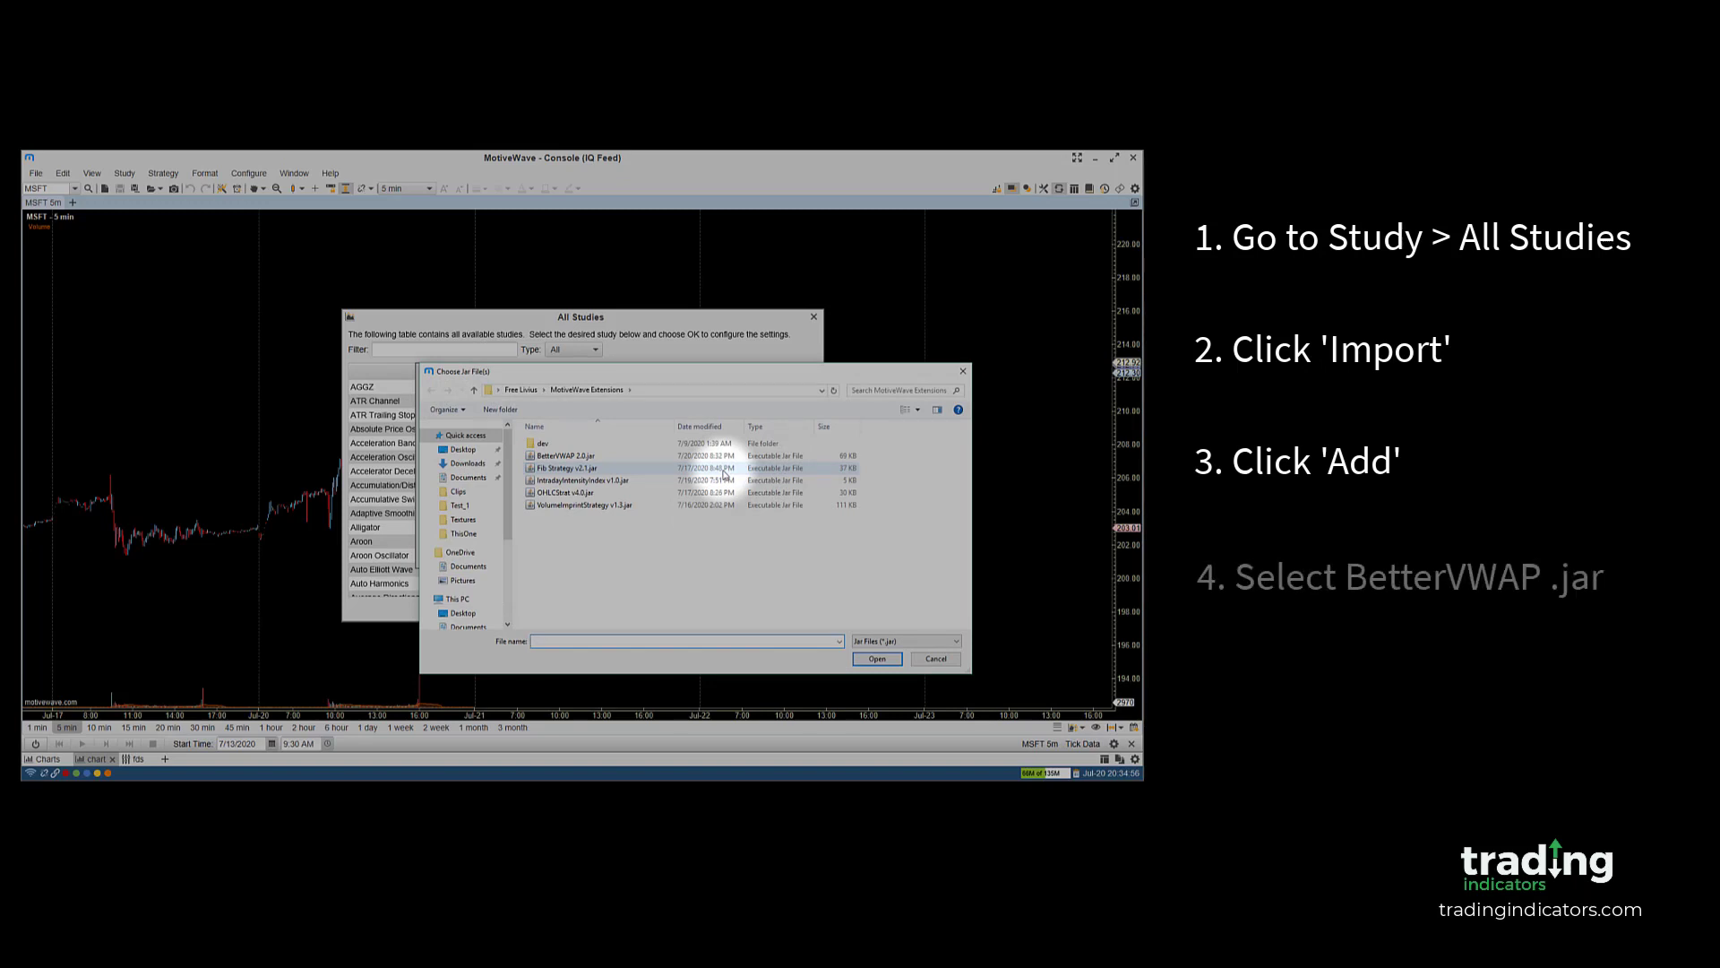
{"action": "left_click", "coordinate": [566, 456]}
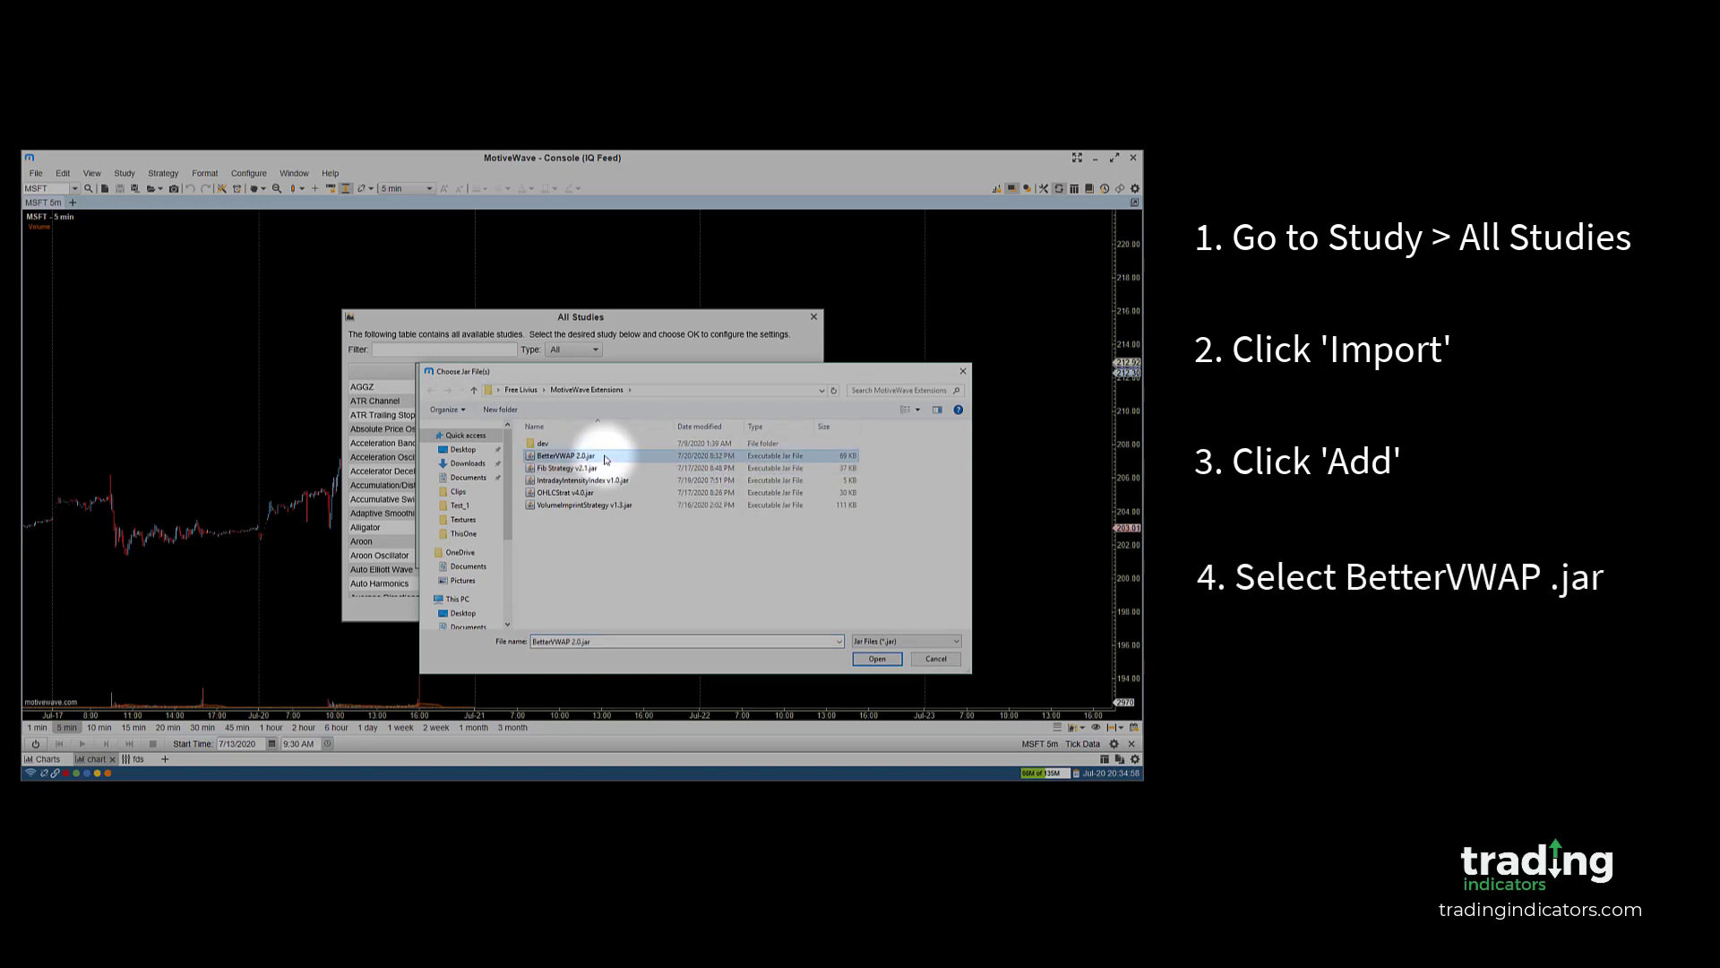
{"action": "left_click", "coordinate": [876, 659]}
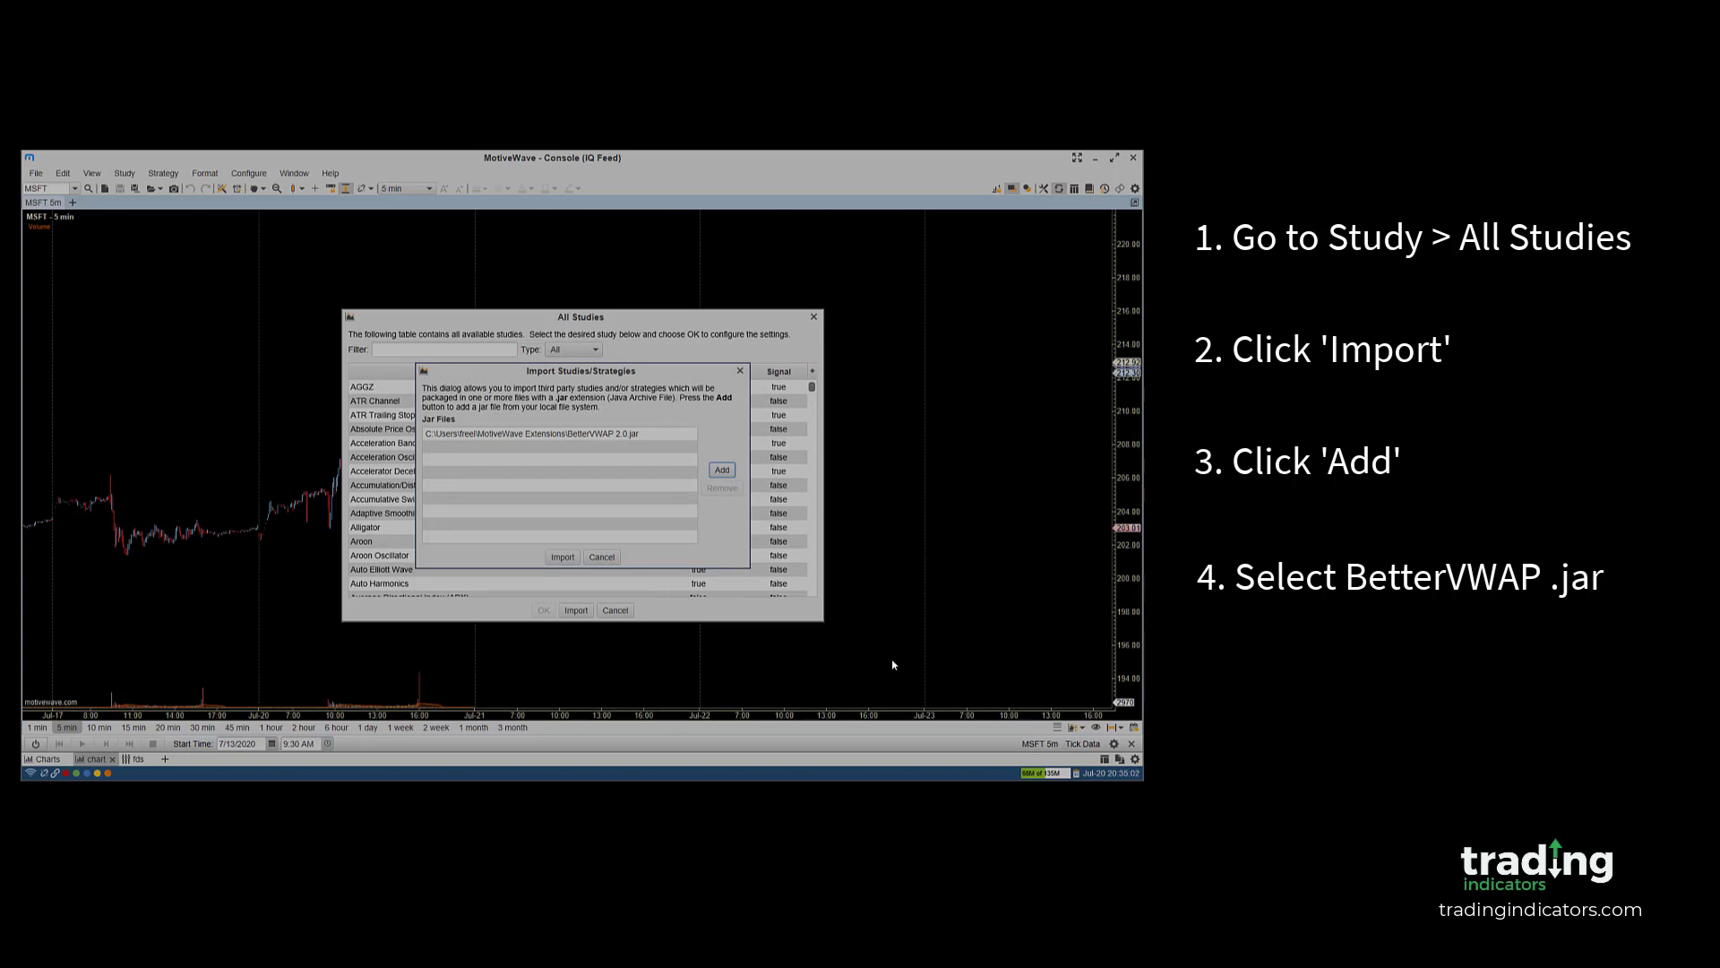
{"action": "left_click", "coordinate": [562, 557]}
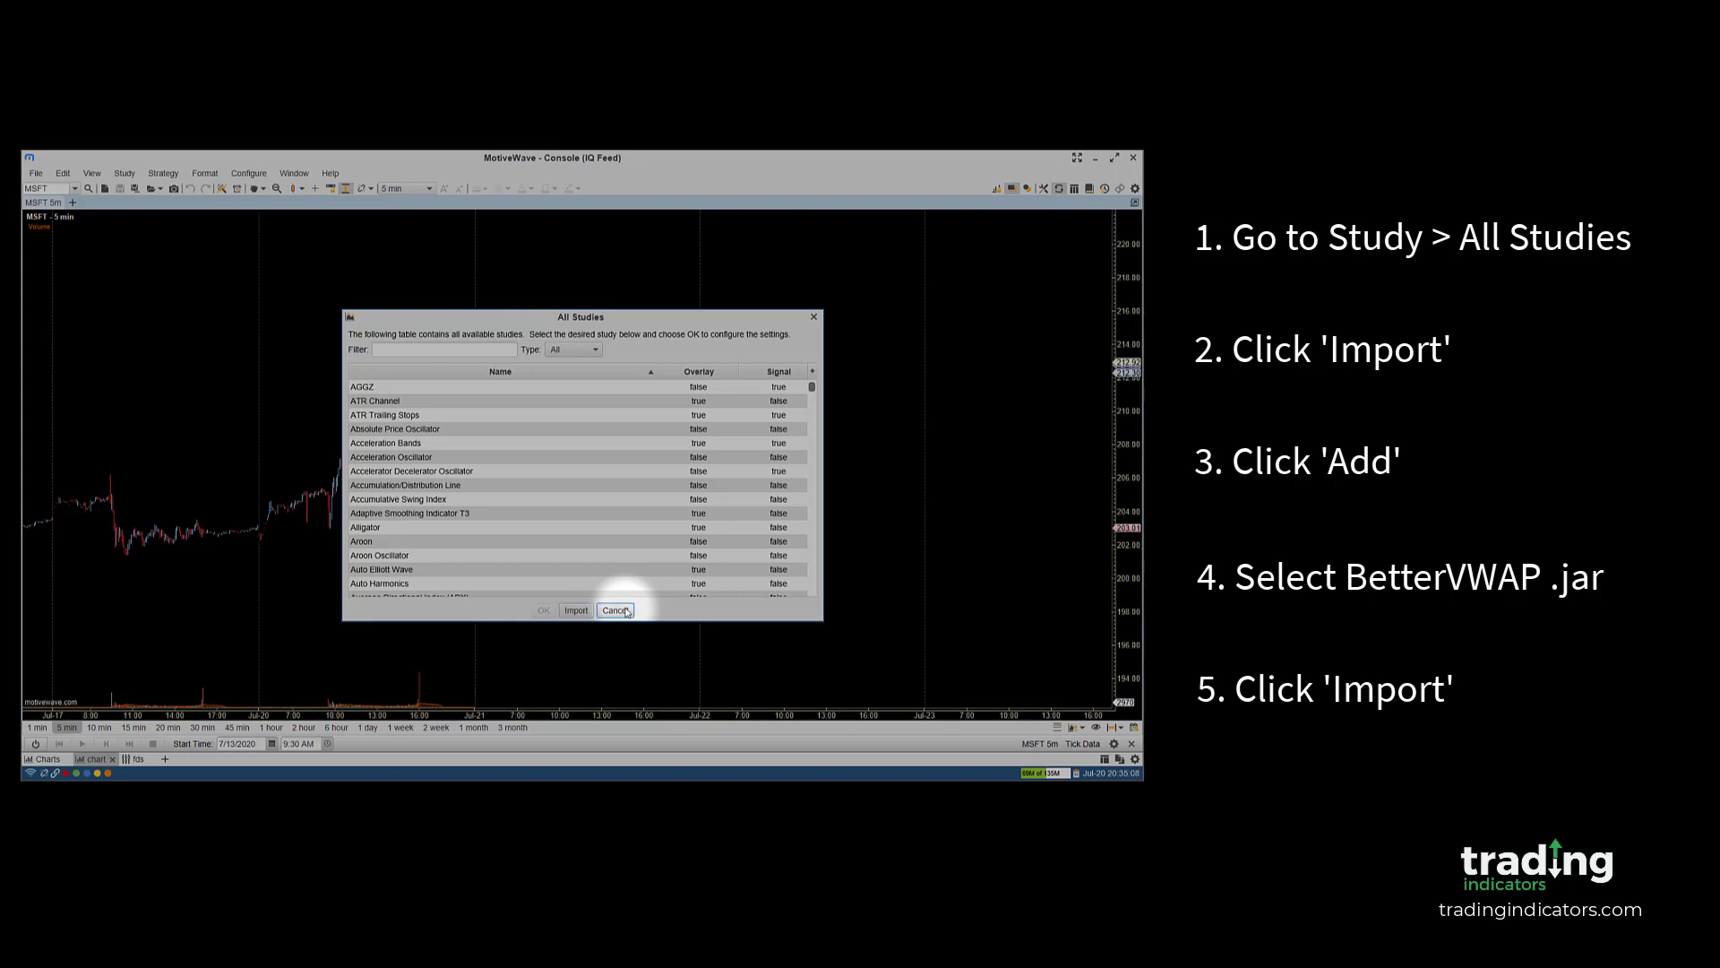
- Close All Studies and check TradingIndicators lists Better VWAP 2.0
{"action": "left_click", "coordinate": [124, 172]}
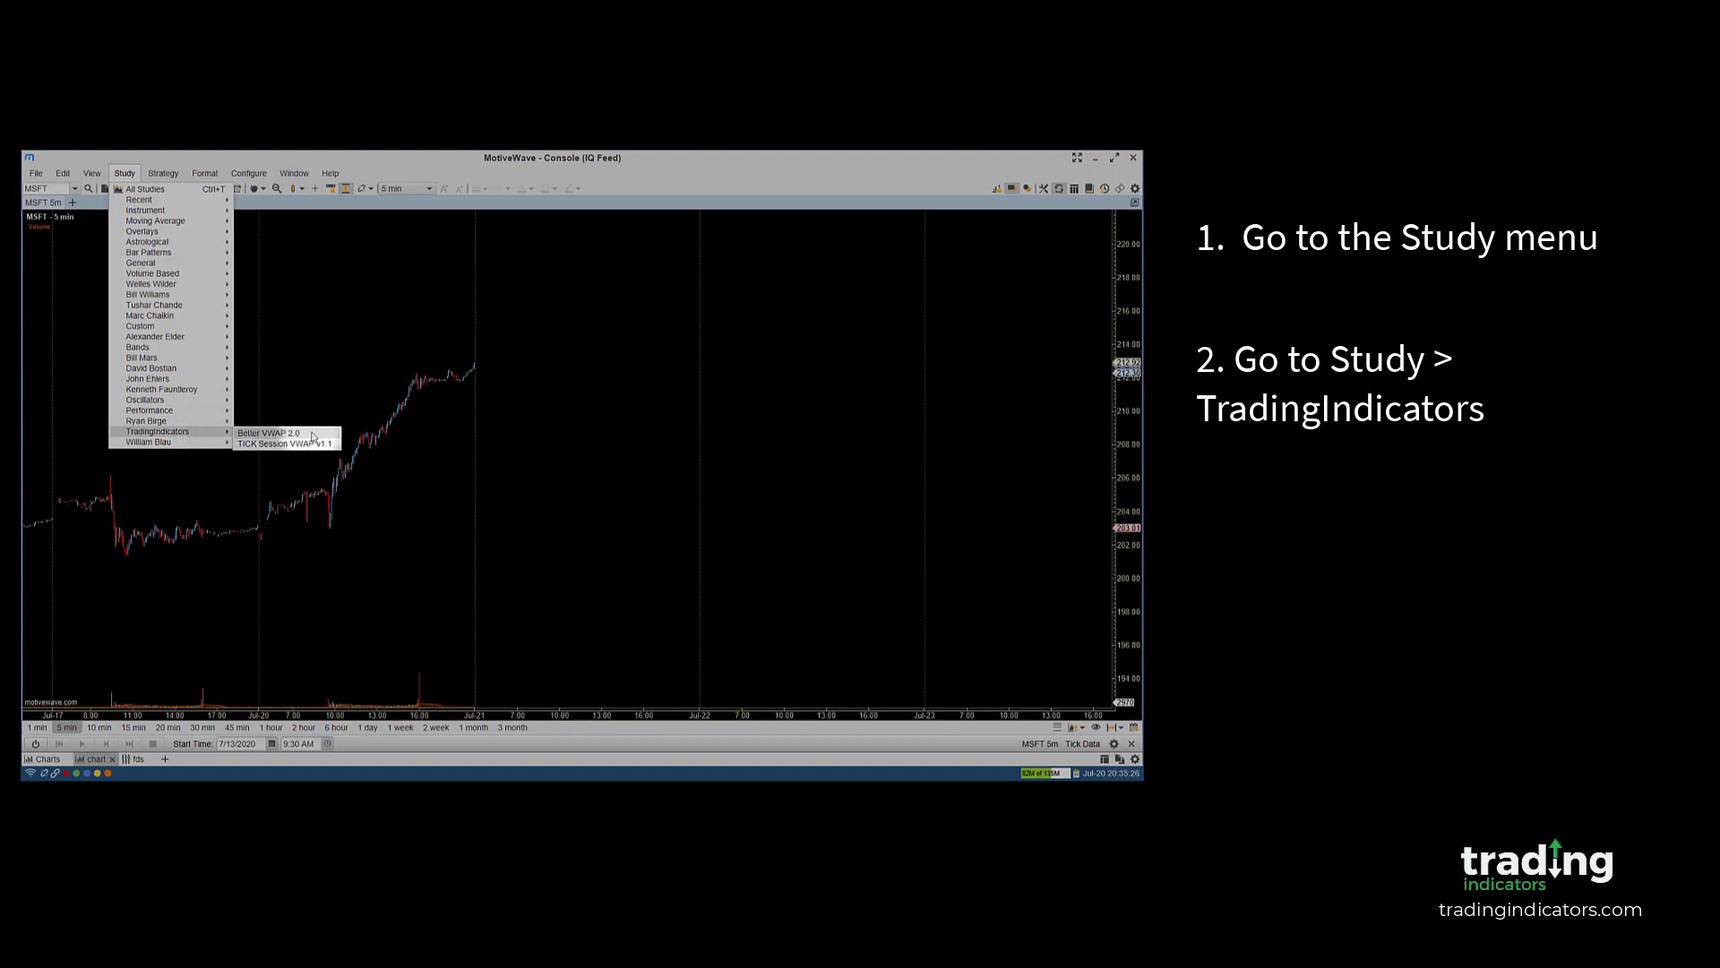
- Create the Better VWAP 2.0 study on the MSFT 5-minute chart
{"action": "left_click", "coordinate": [272, 431]}
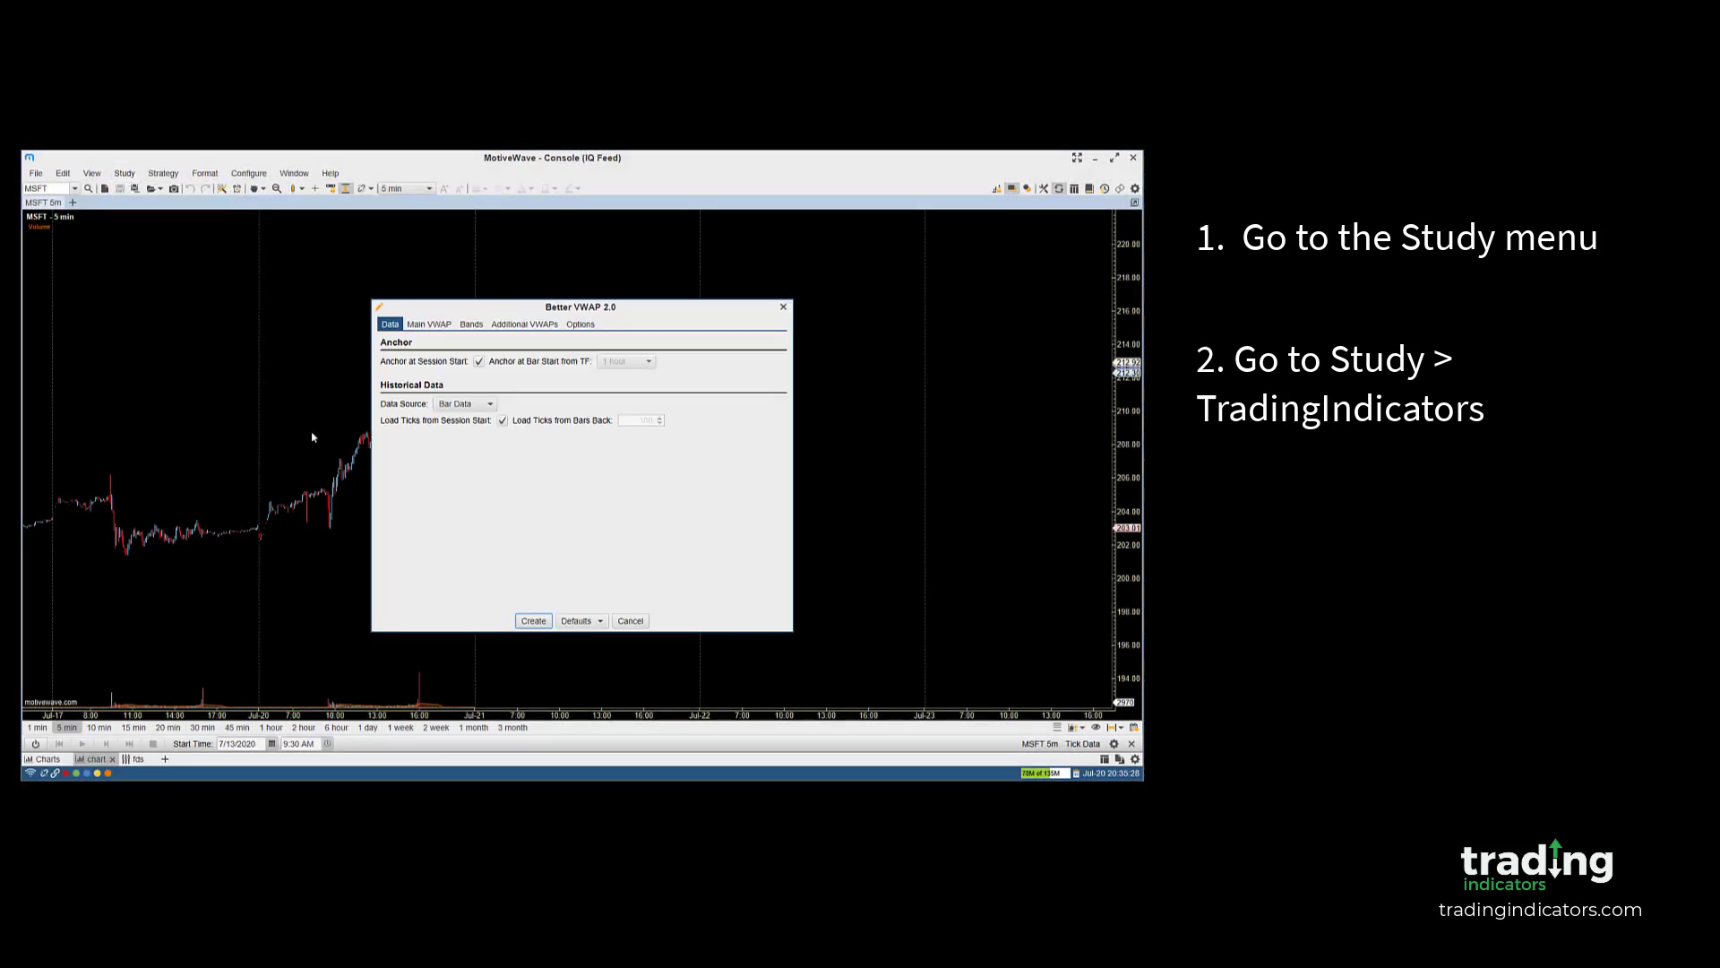
{"action": "left_click", "coordinate": [532, 620]}
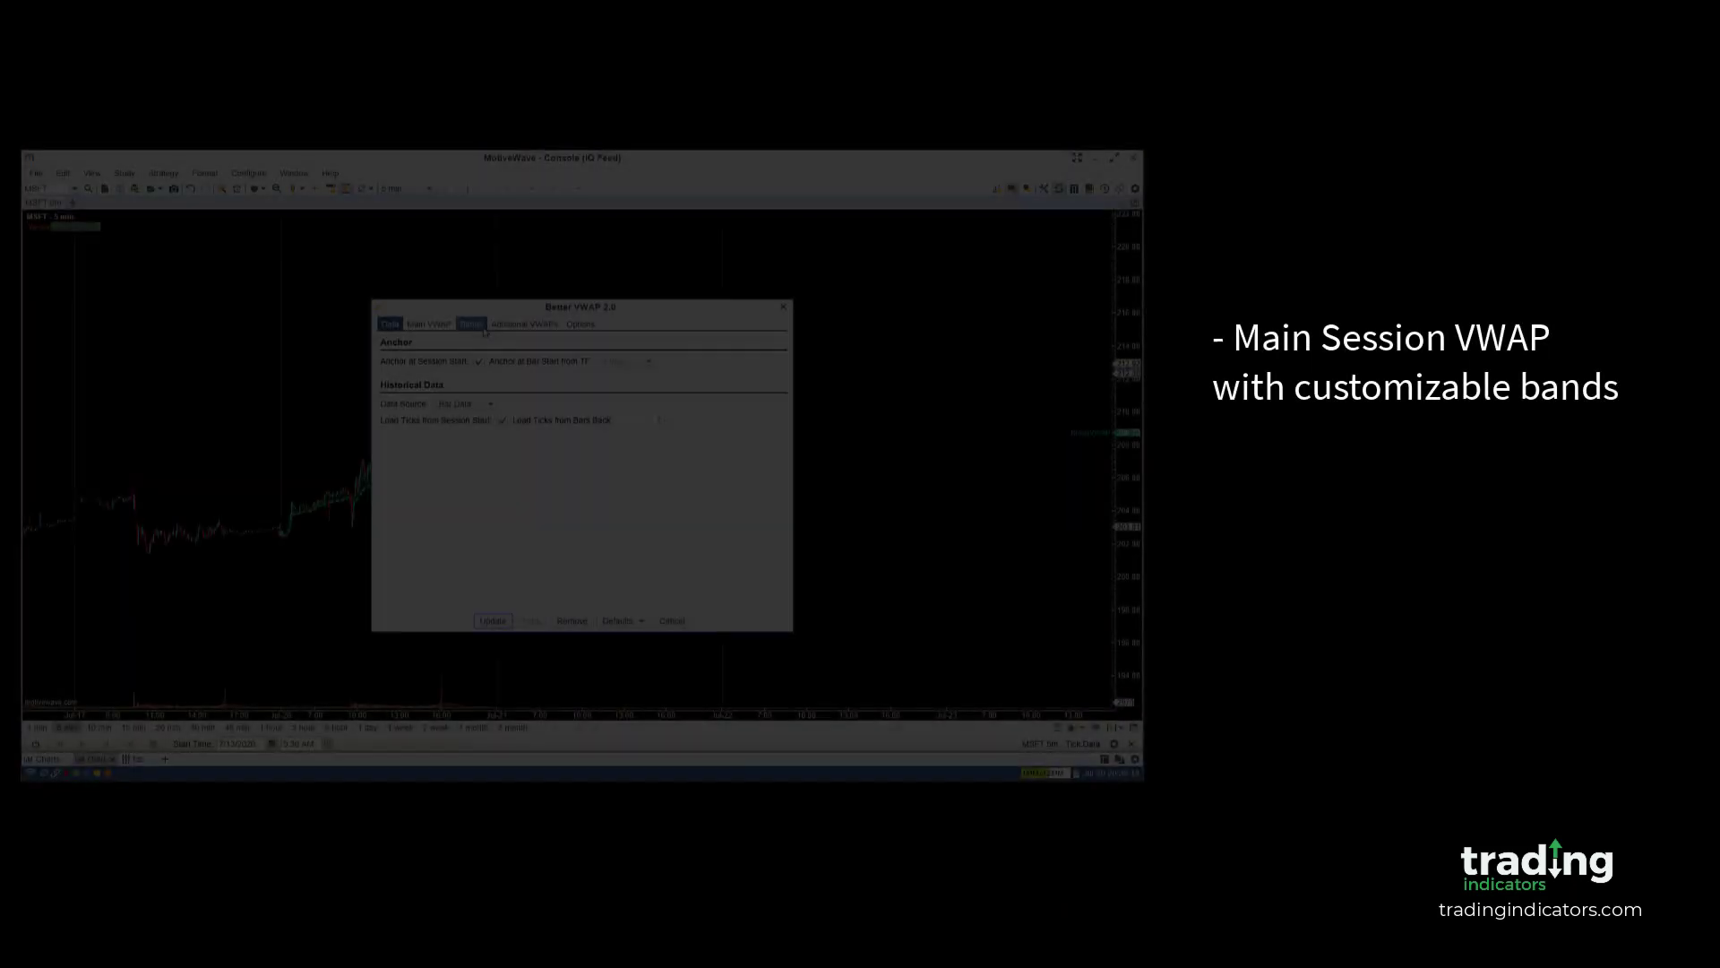
- Adjust the Better VWAP 2.0 band settings and close the dialog
{"action": "left_click", "coordinate": [470, 323]}
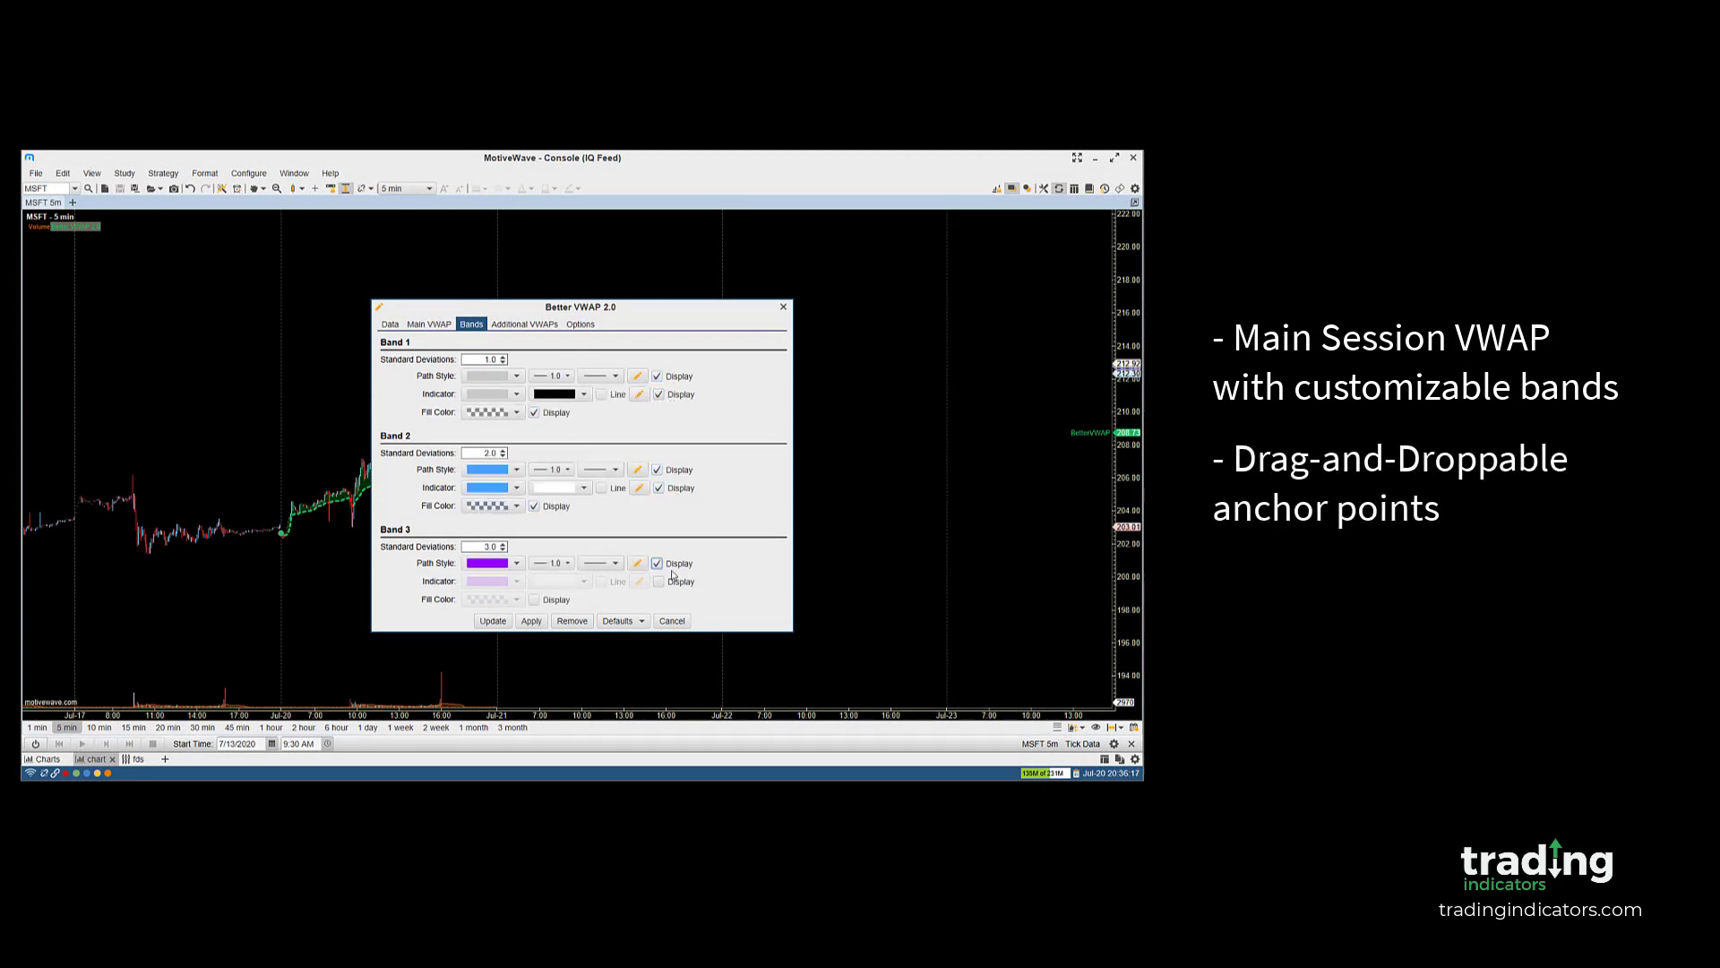
{"action": "left_click", "coordinate": [492, 620]}
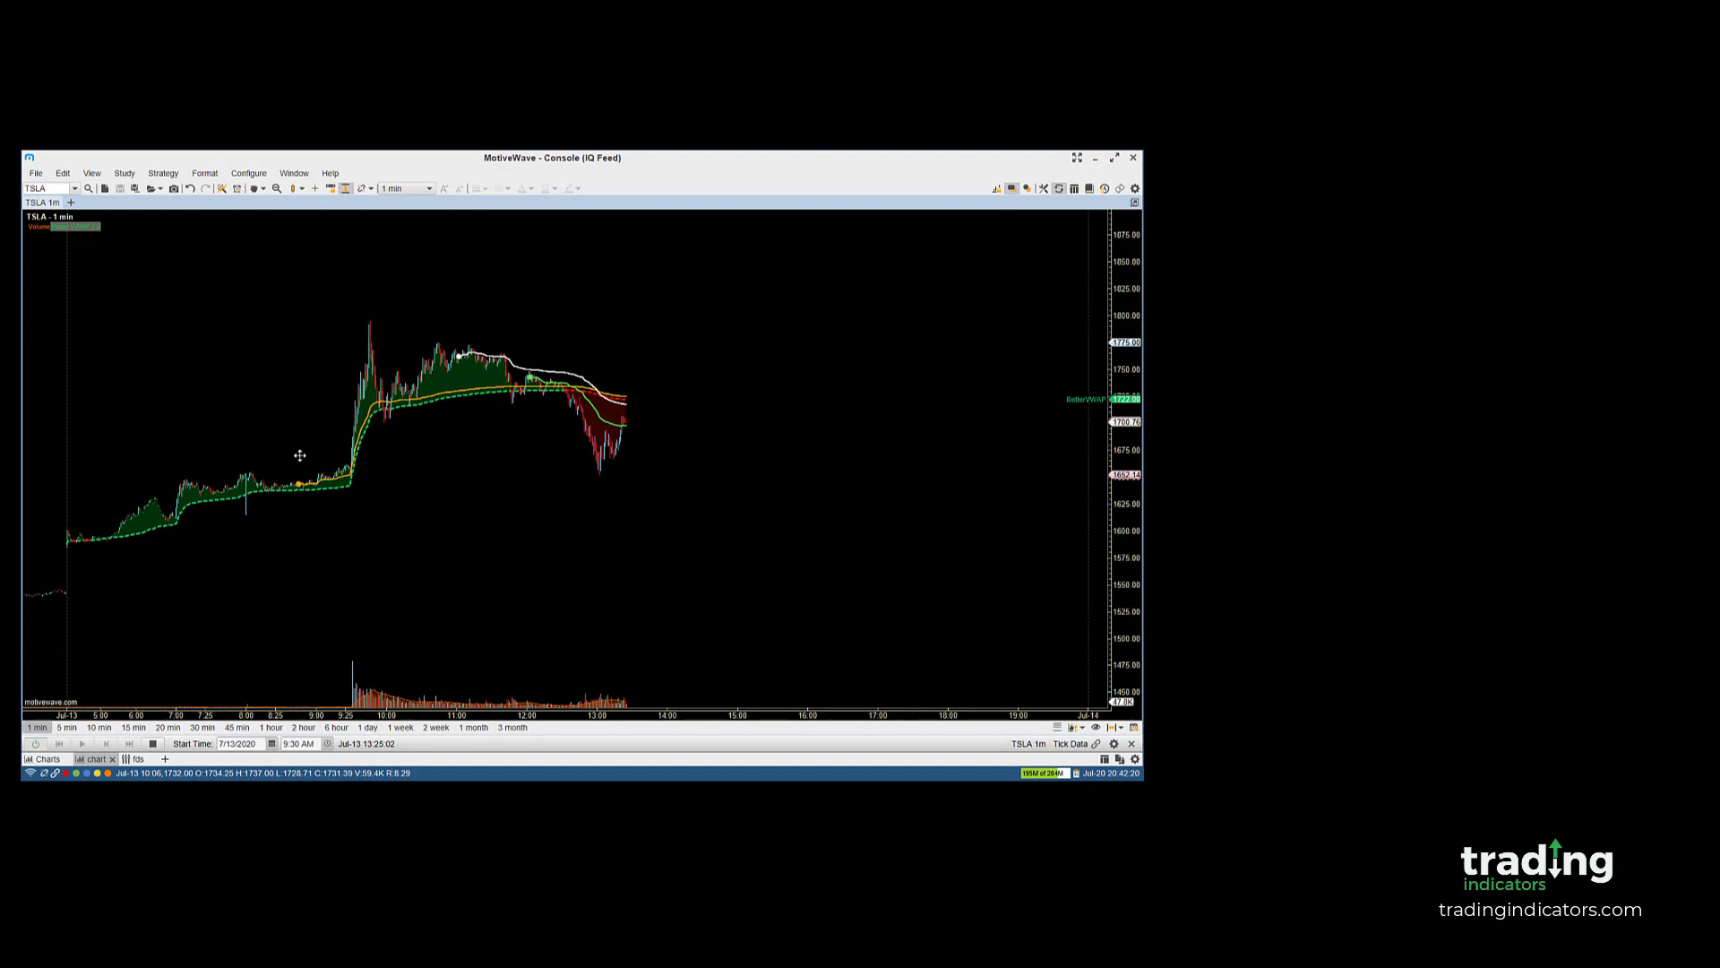
- Change the VWAP study's display options to show only the main line with green/red fill
{"action": "right_click", "coordinate": [527, 396]}
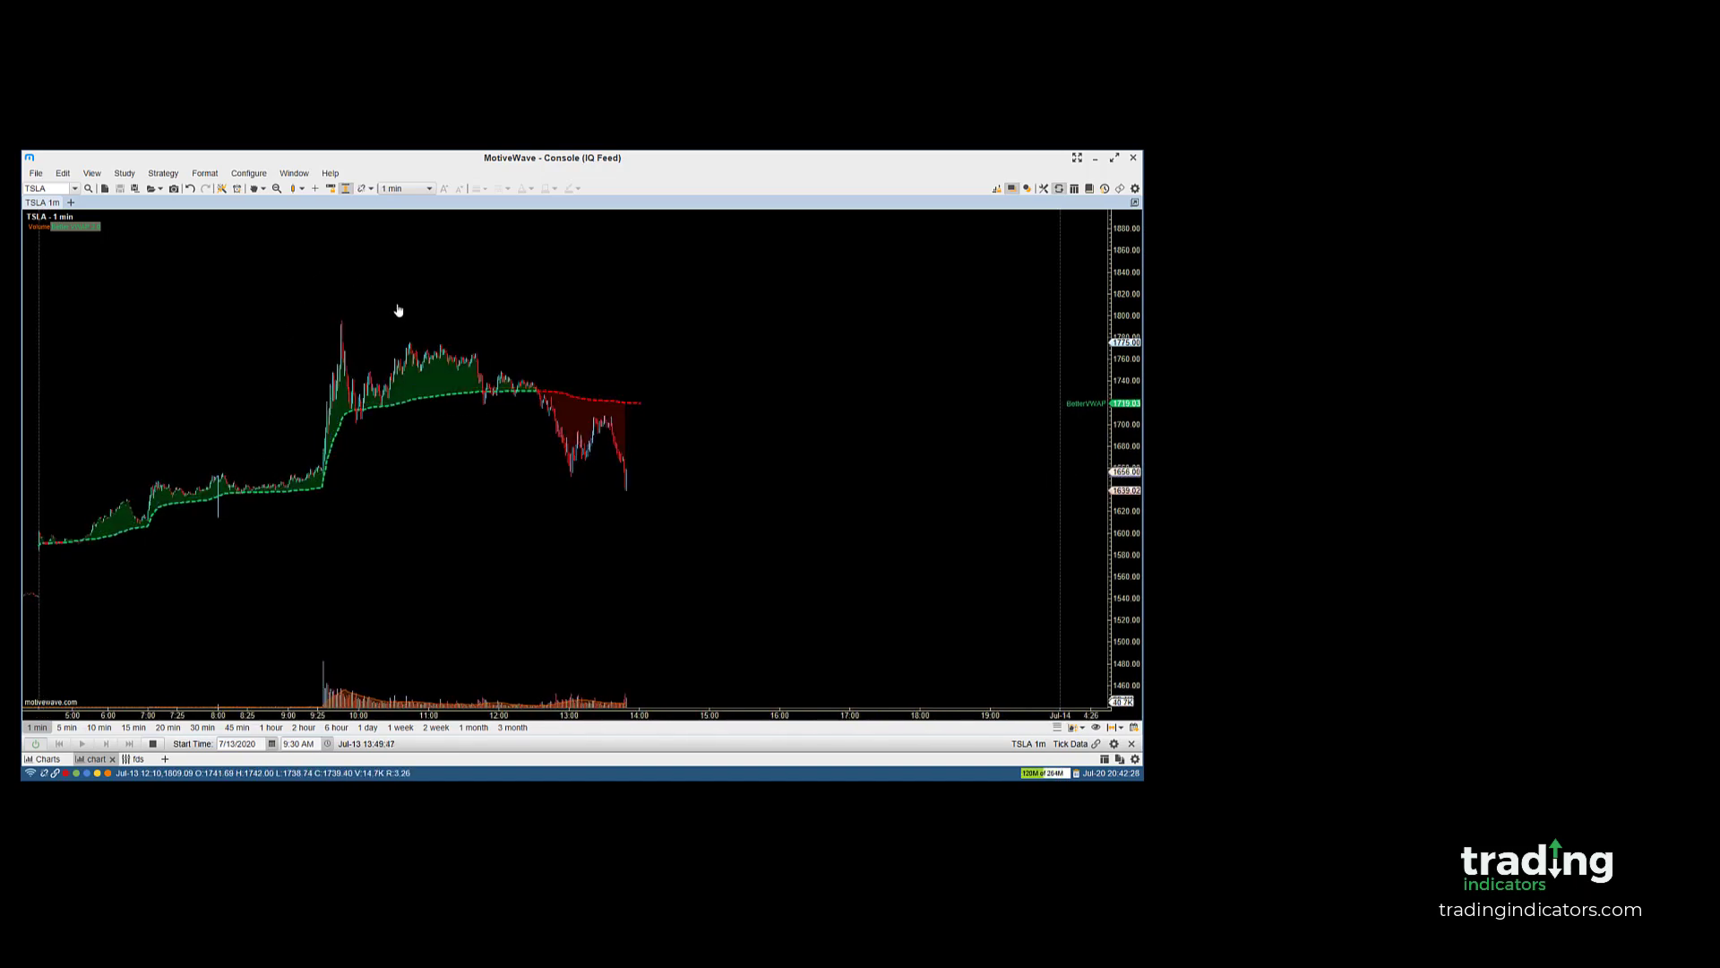
{"action": "right_click", "coordinate": [553, 428]}
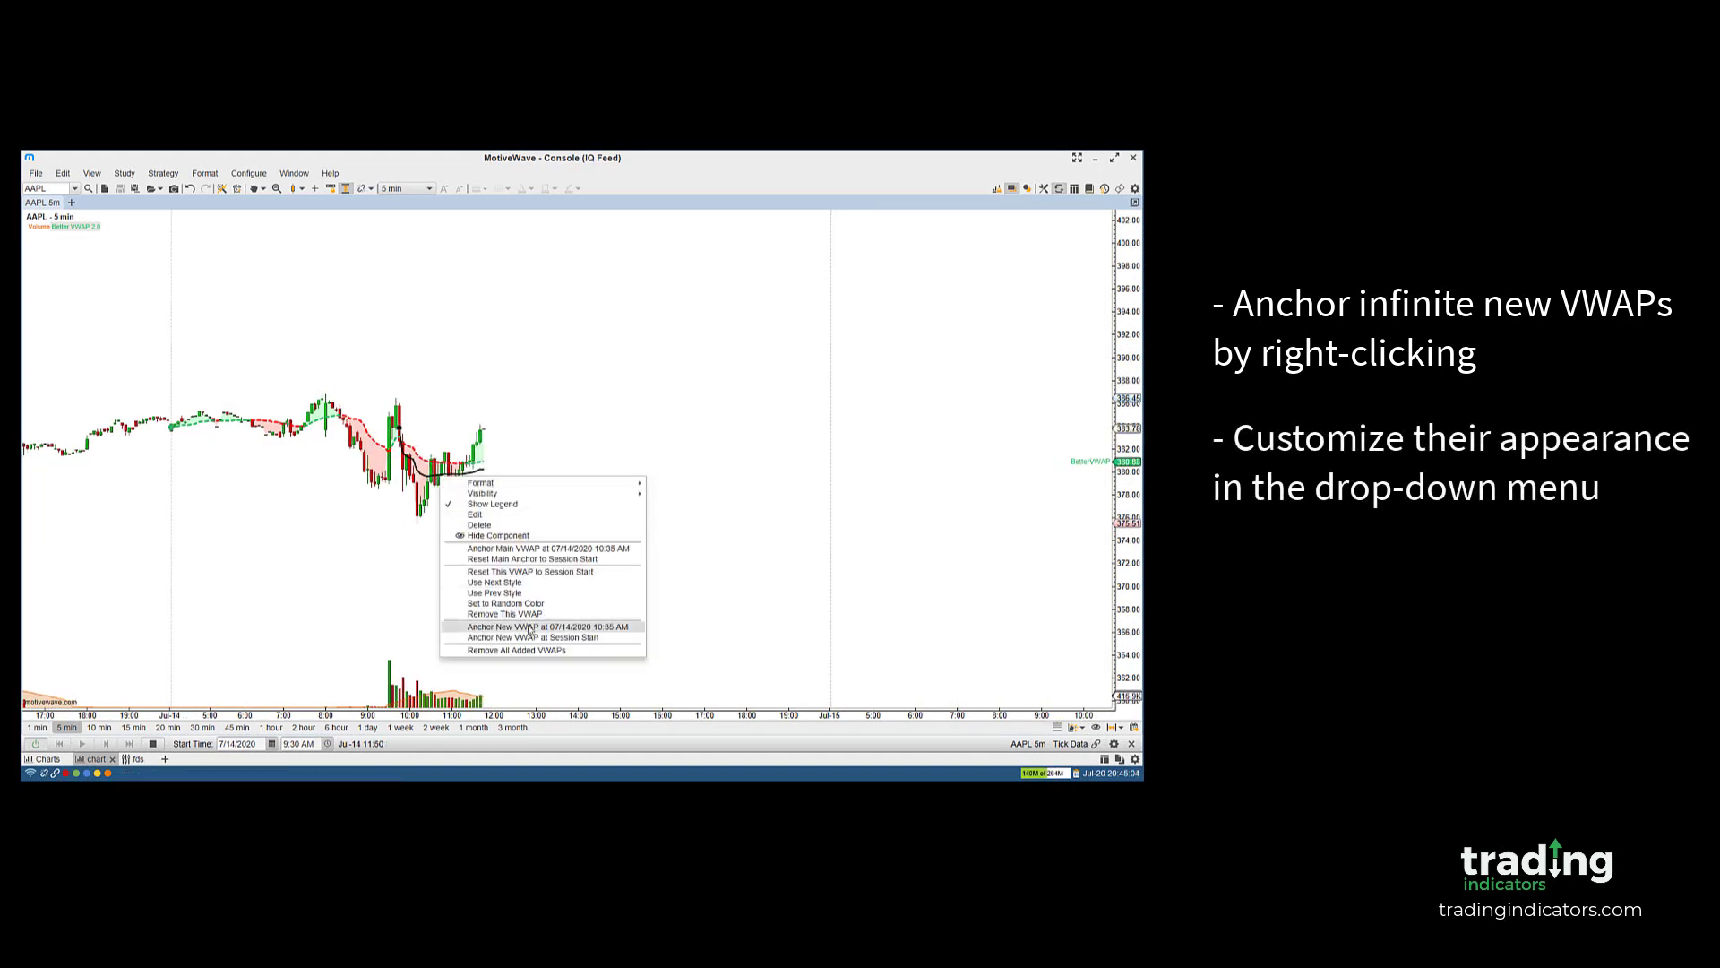
- Anchor a new VWAP at the 07/14/2020 10:35 AM bar on the AAPL chart
{"action": "left_click", "coordinate": [504, 627]}
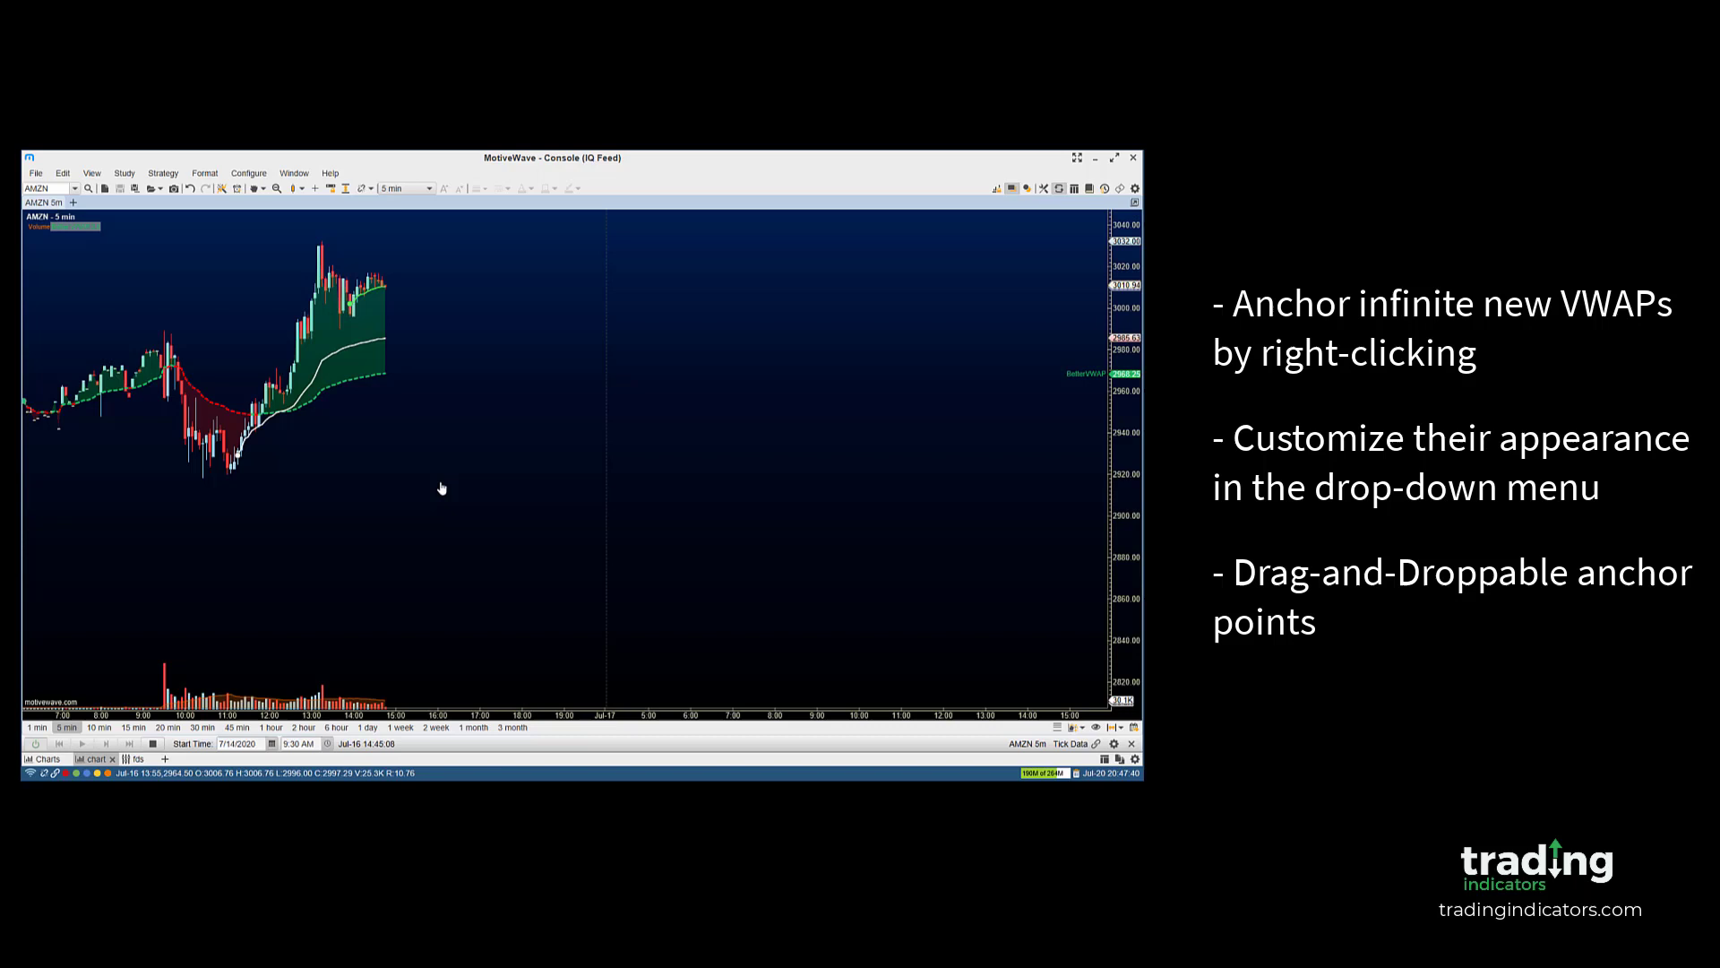
{"action": "right_click", "coordinate": [411, 384]}
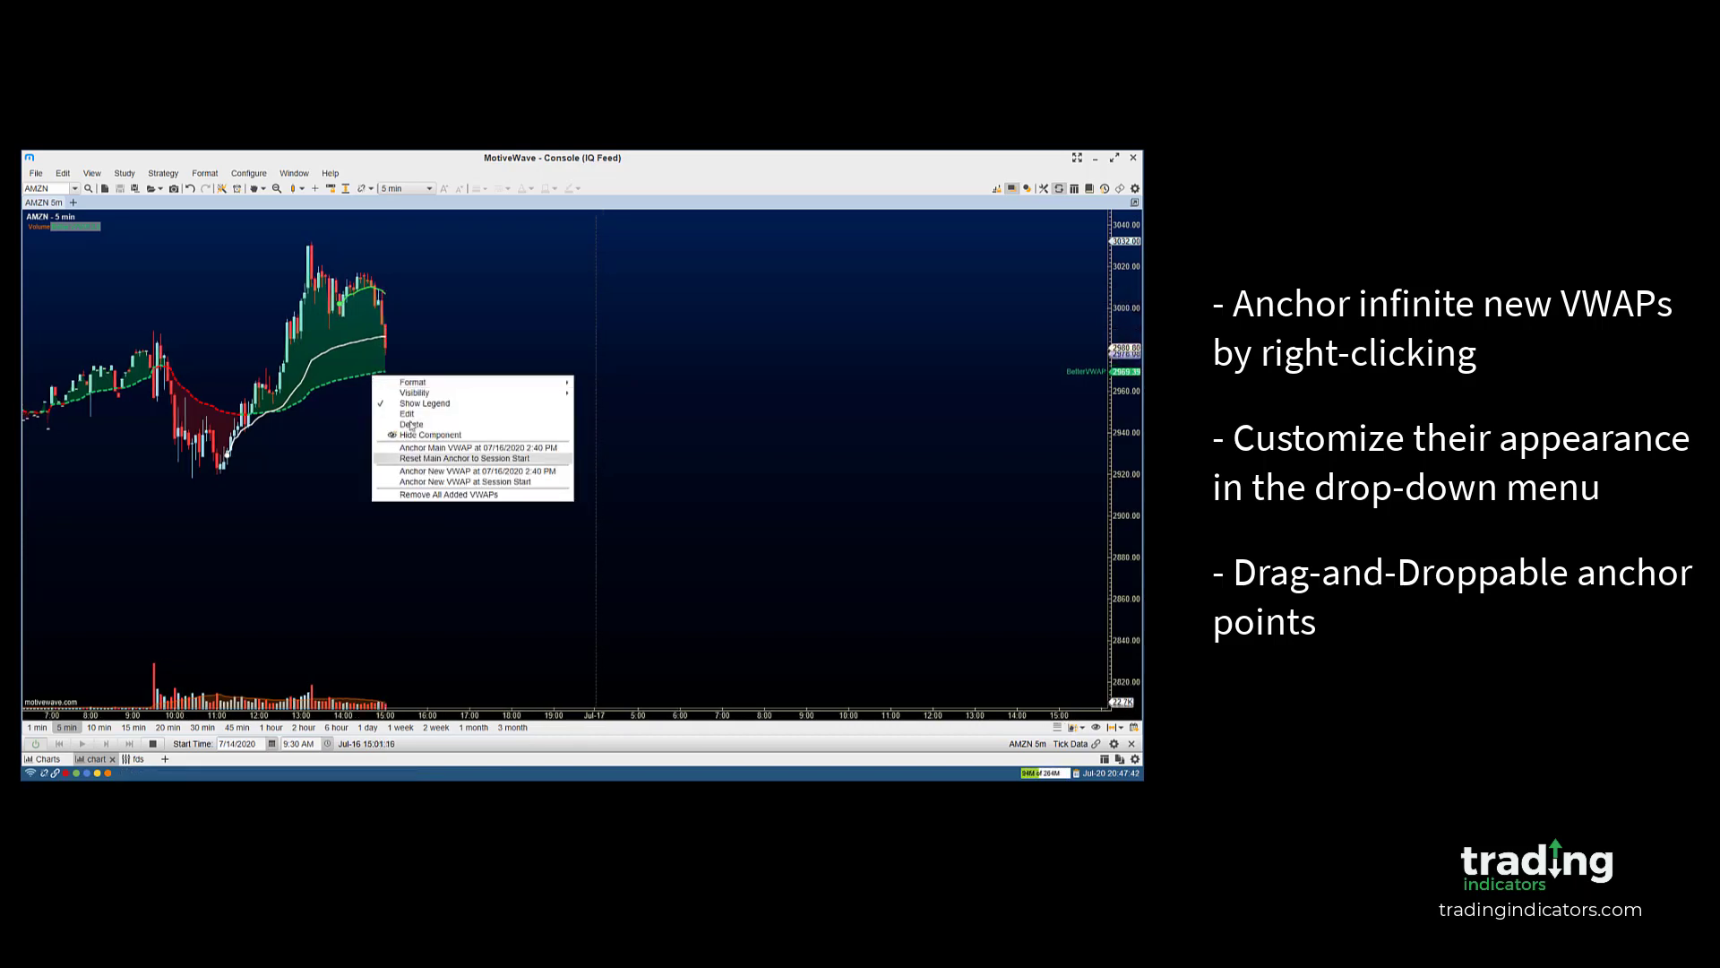